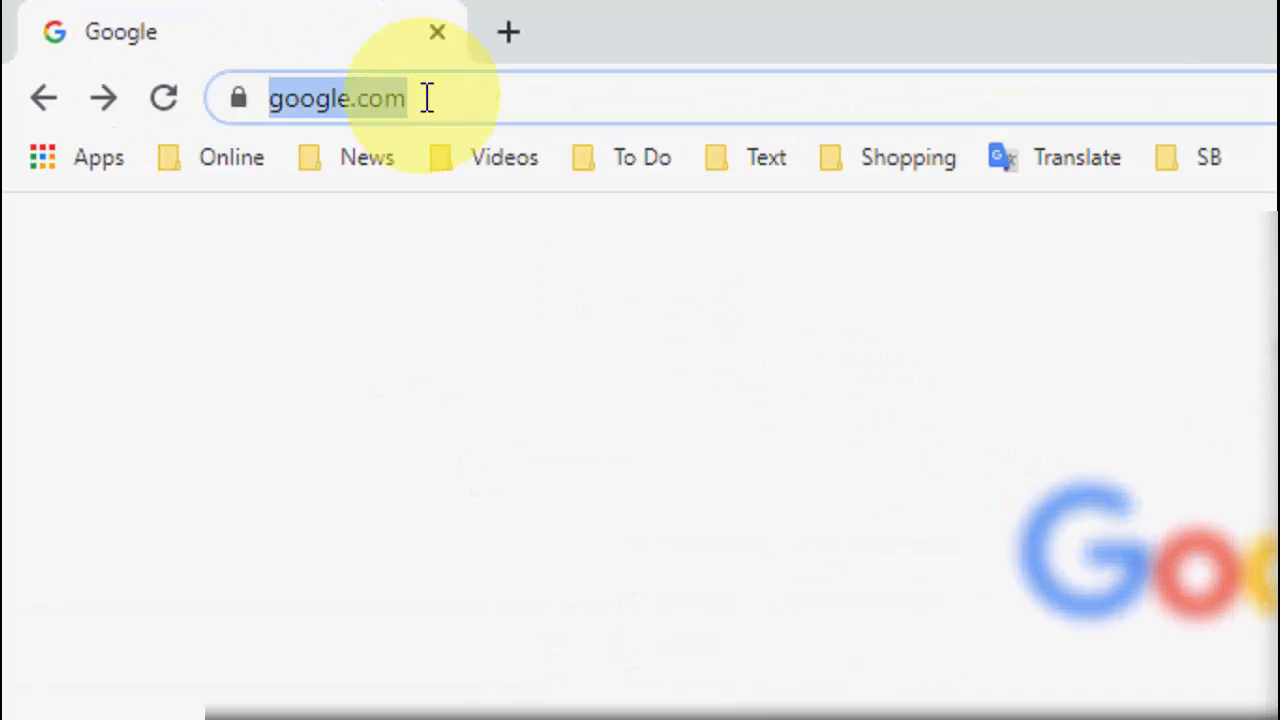
Navigate to chrome://flags from the address bar to reach the Experiments page.
{"action": "type", "text": "chrome"}
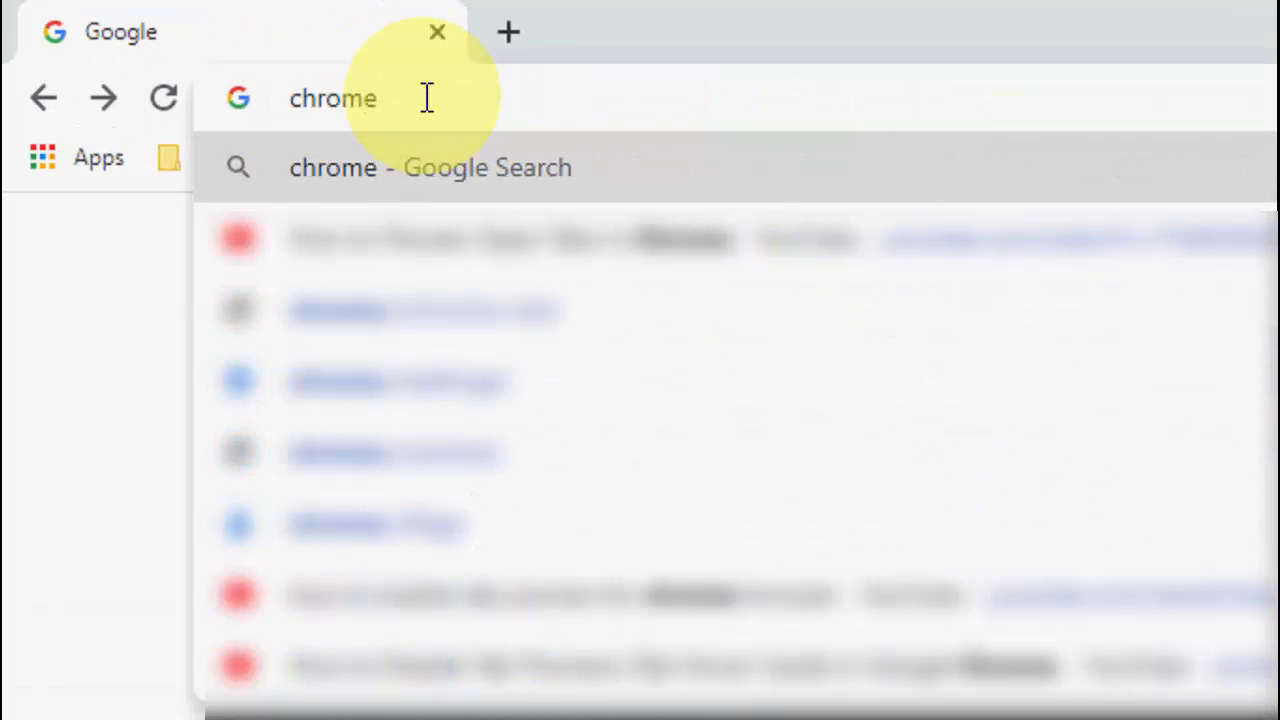
{"action": "type", "text": "://version"}
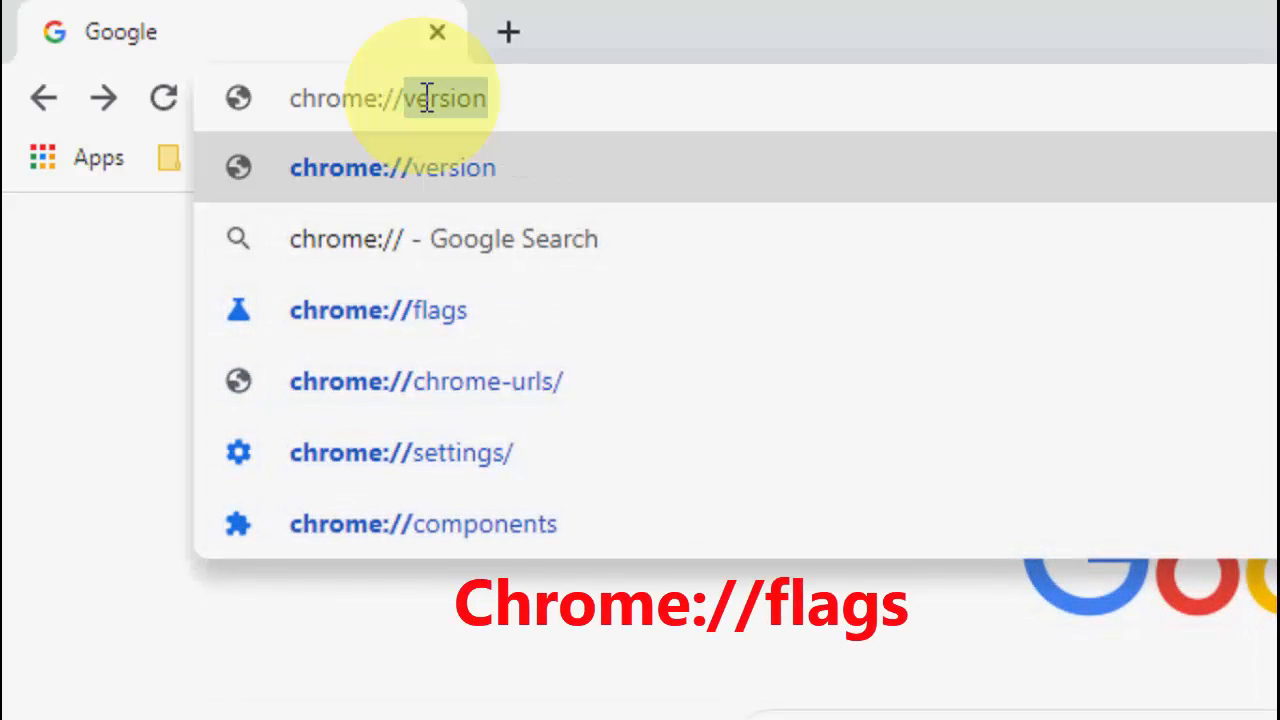
{"action": "type", "text": "chrome://flags"}
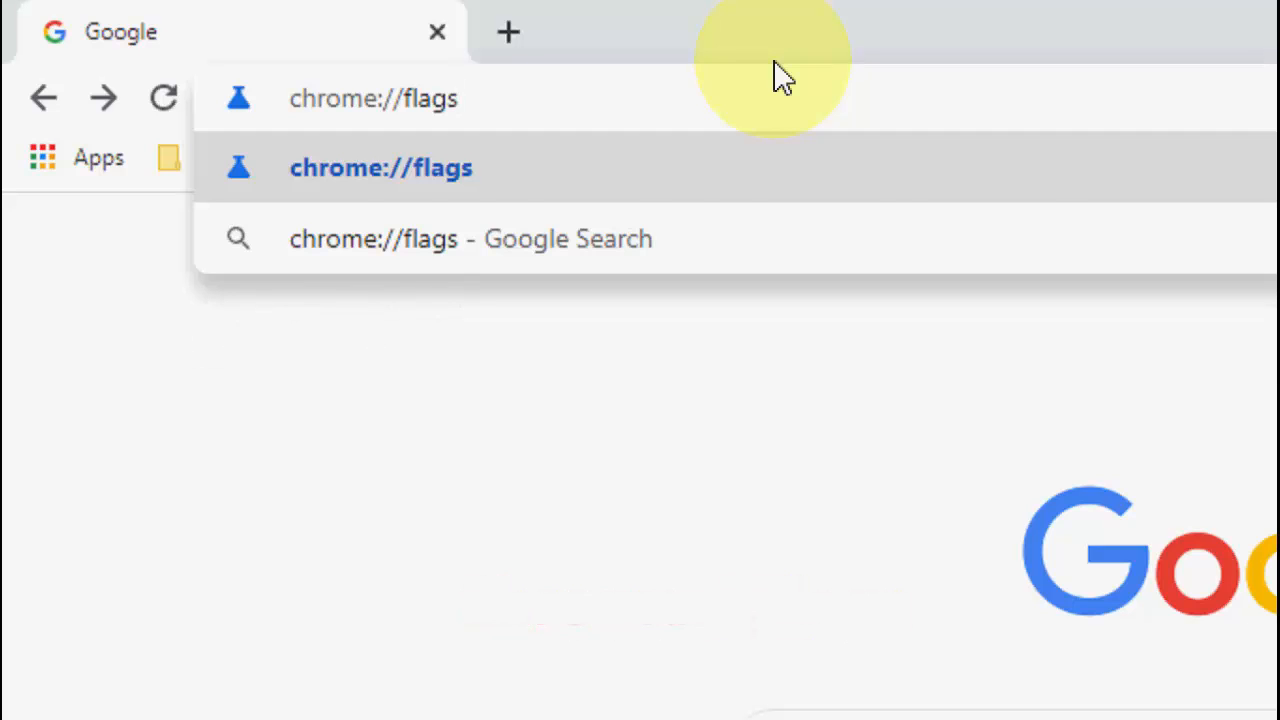
{"action": "left_click", "coordinate": [380, 168]}
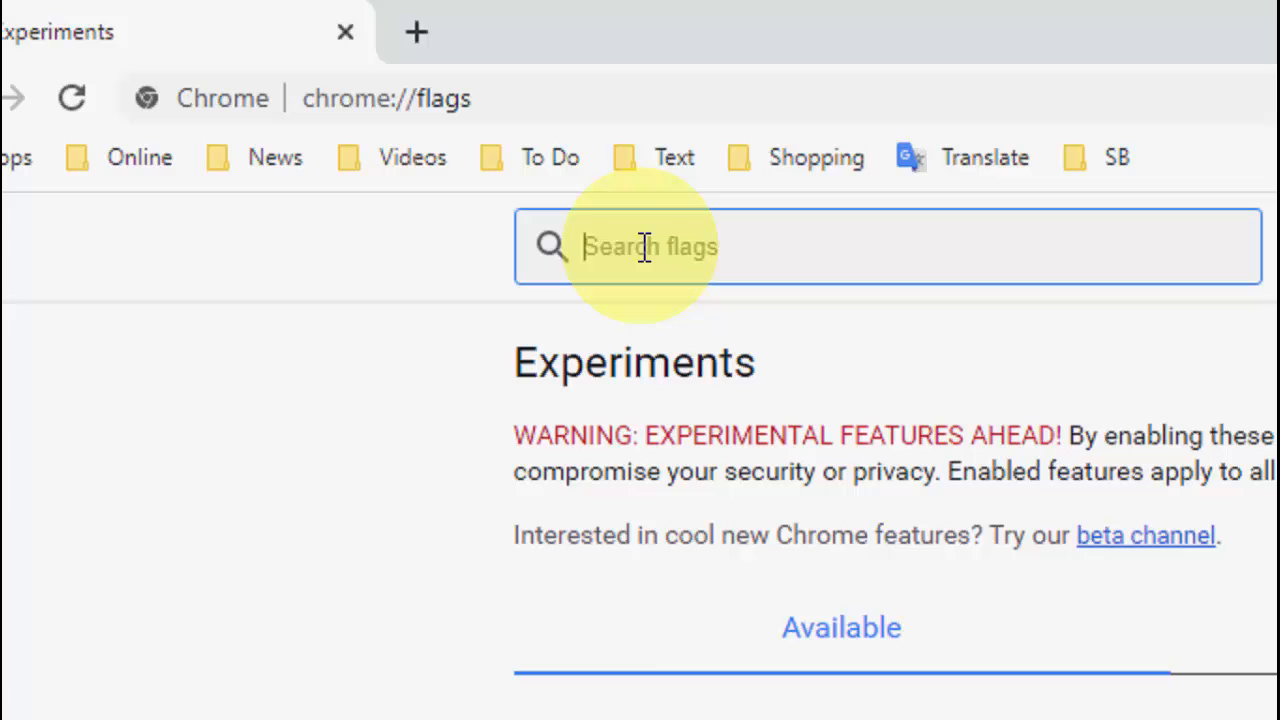
Search flags for 'hover' and set Tab Hover Cards and Tab Hover Card Images to Enabled.
{"action": "type", "text": "hover"}
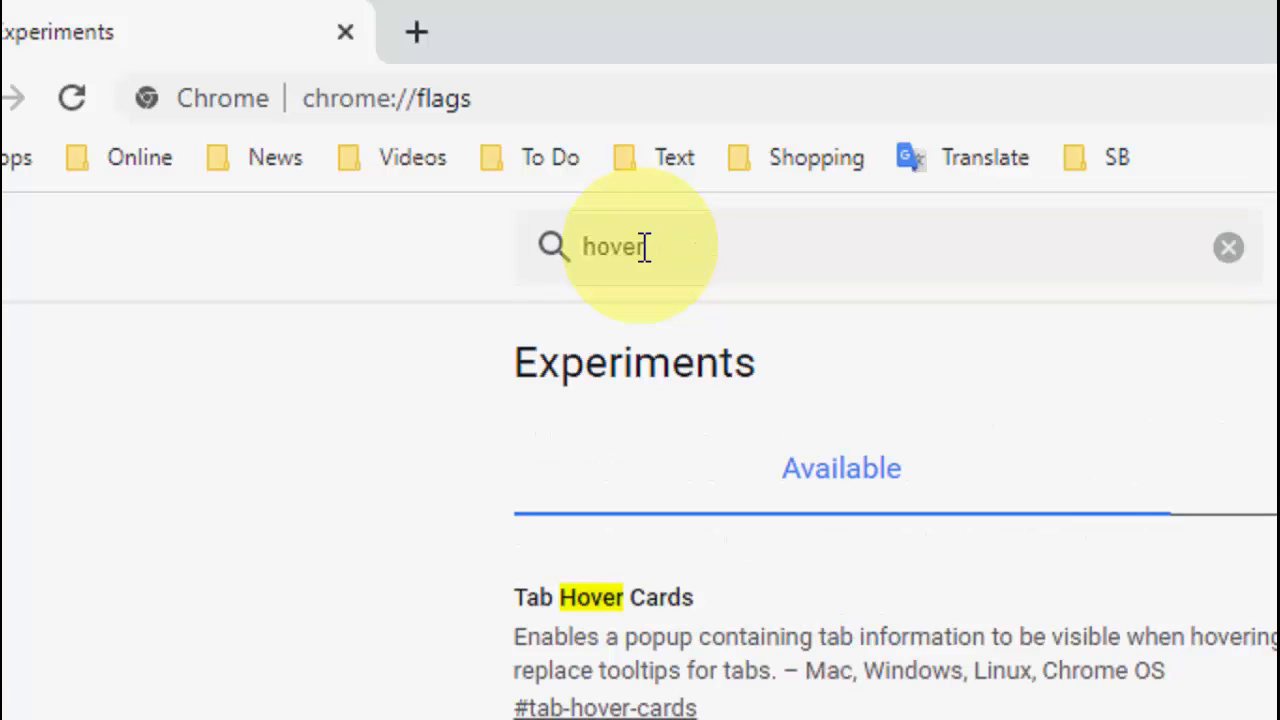
{"action": "scroll", "scroll_direction": "down", "scroll_amount": 3}
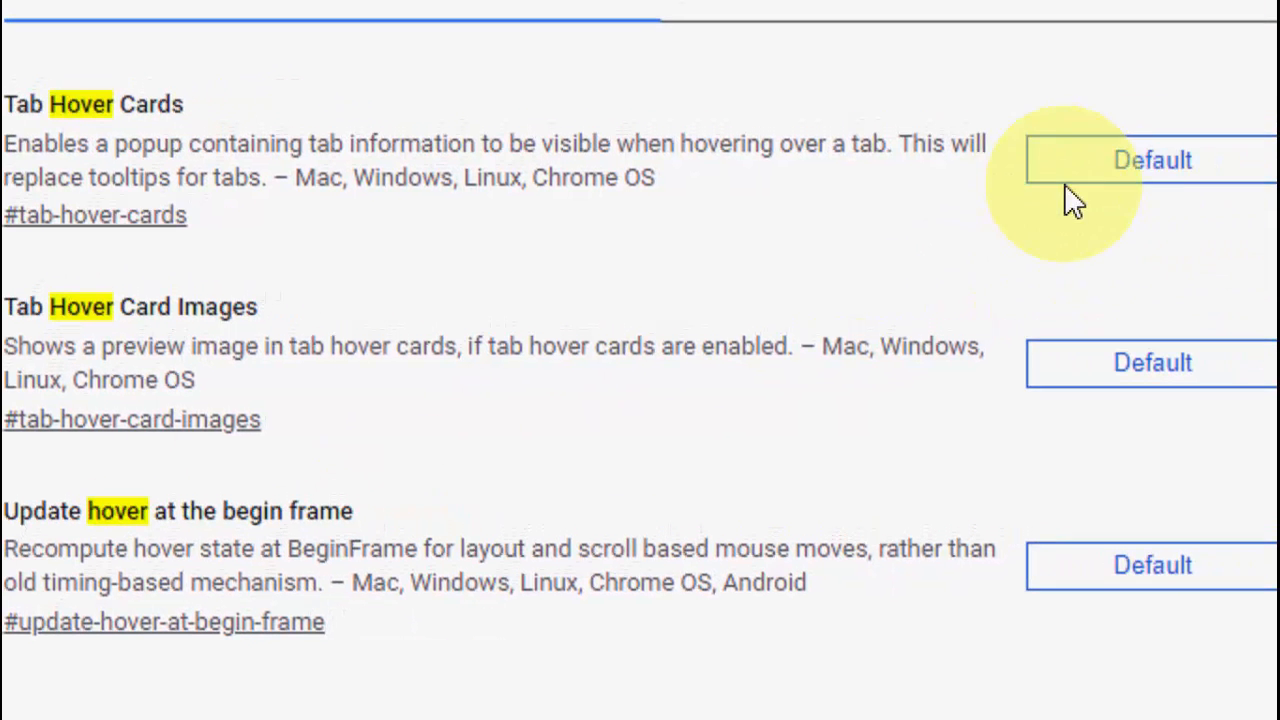
{"action": "left_click", "coordinate": [1152, 160]}
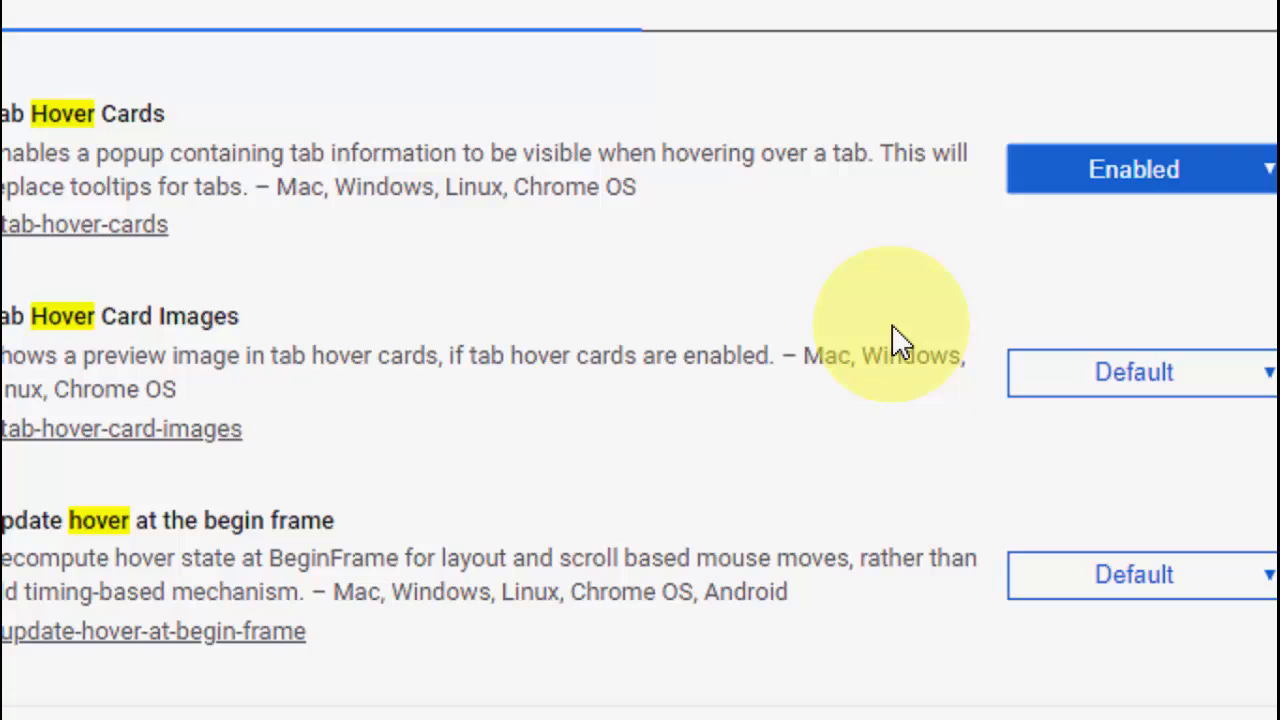
{"action": "left_click", "coordinate": [1140, 372]}
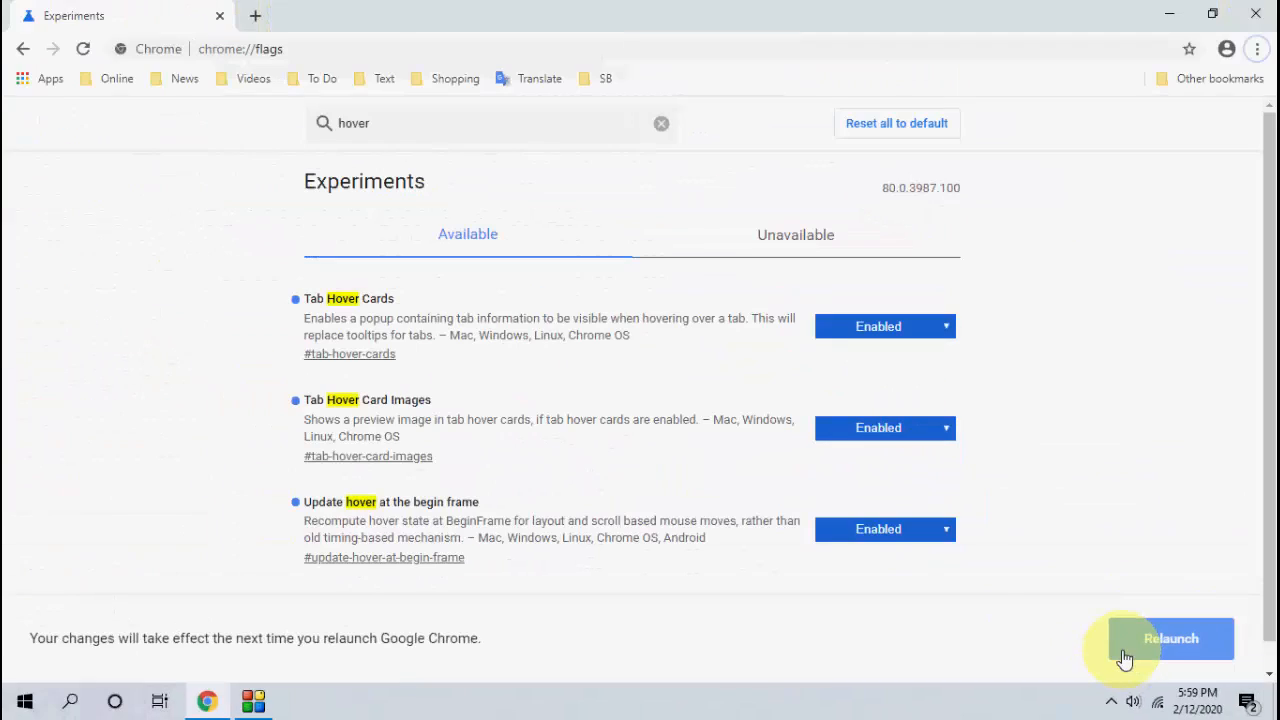
{"action": "mouse_move", "coordinate": [1184, 648]}
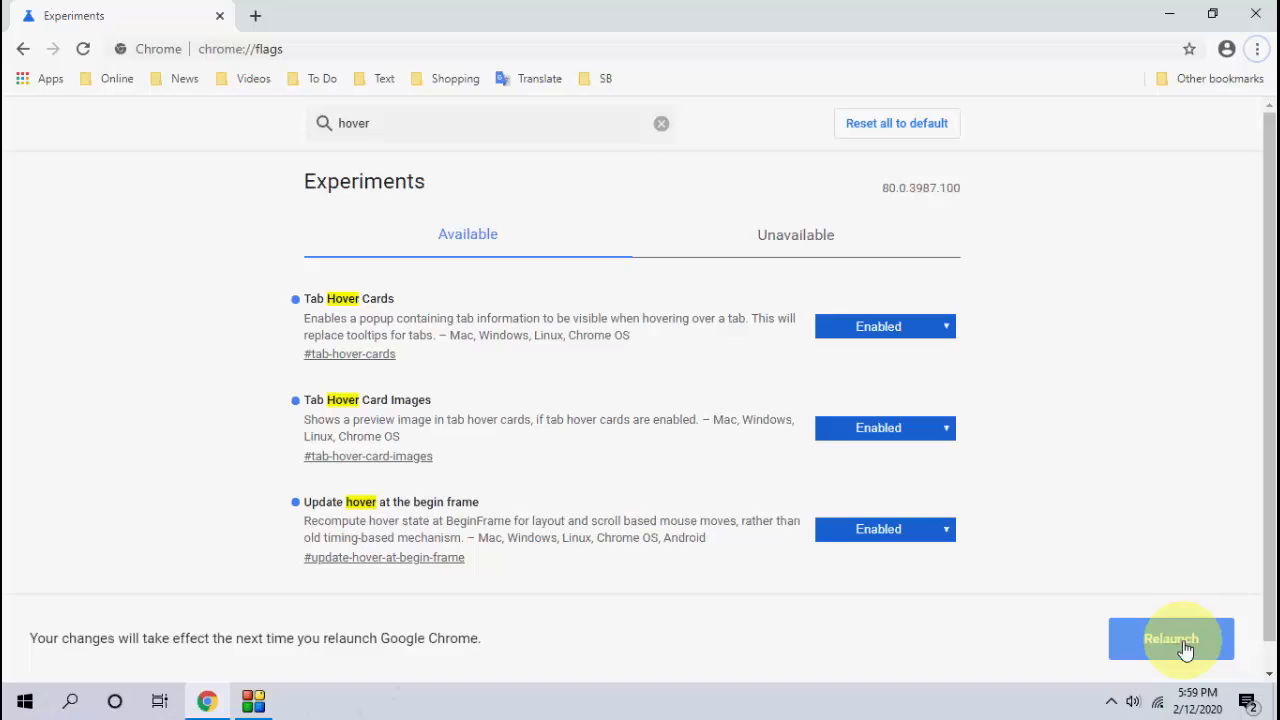
Relaunch Chrome so the hover card experiments take effect on the open tabs.
{"action": "left_click", "coordinate": [1170, 638]}
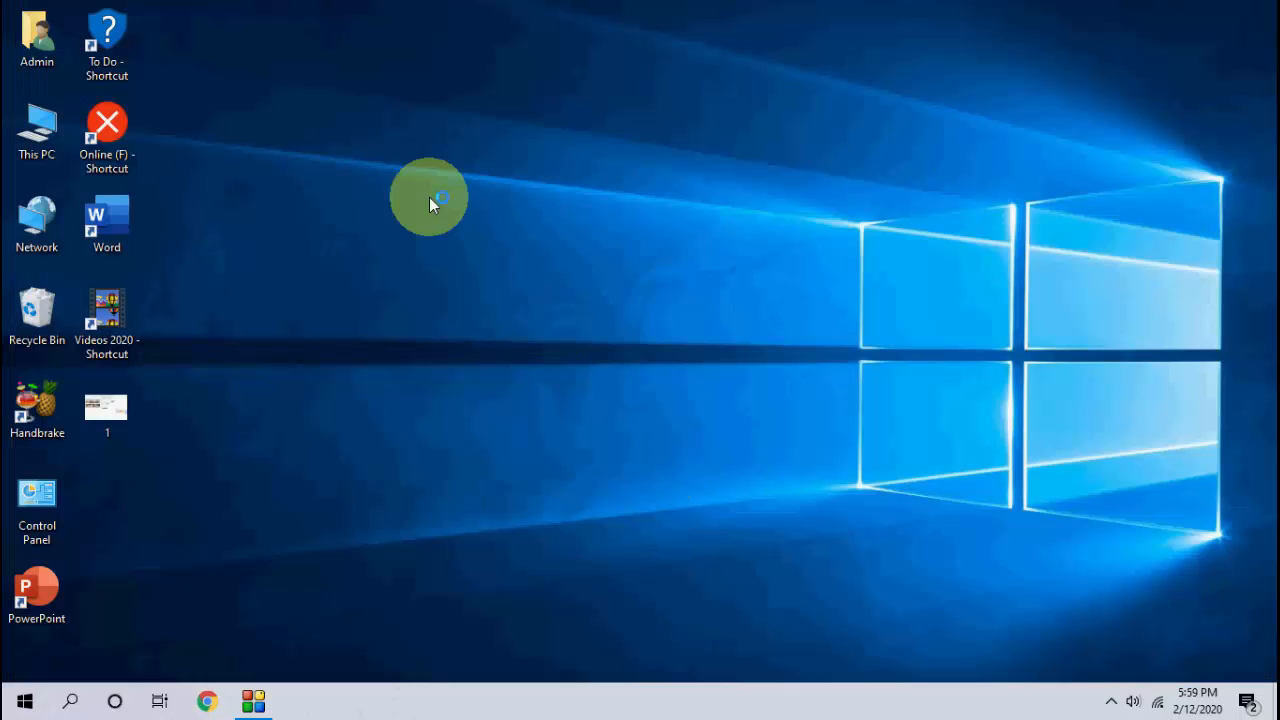
{"action": "left_click", "coordinate": [206, 700]}
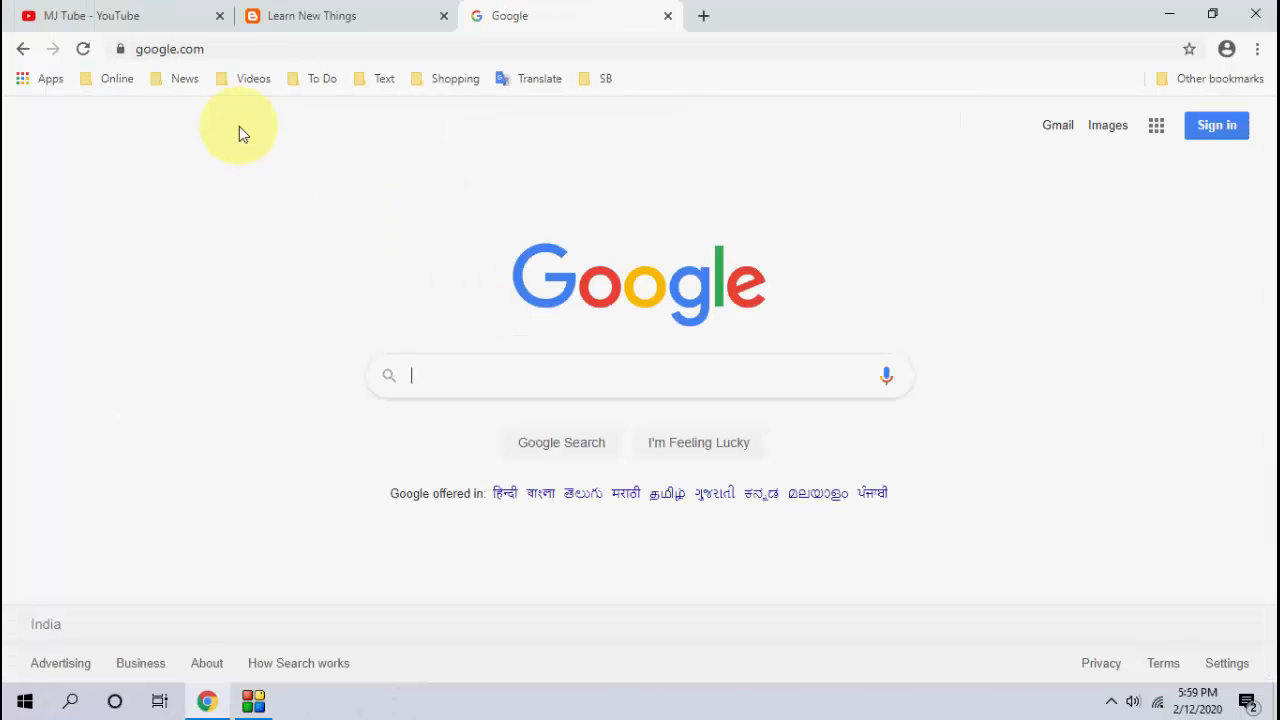
{"action": "mouse_move", "coordinate": [184, 70]}
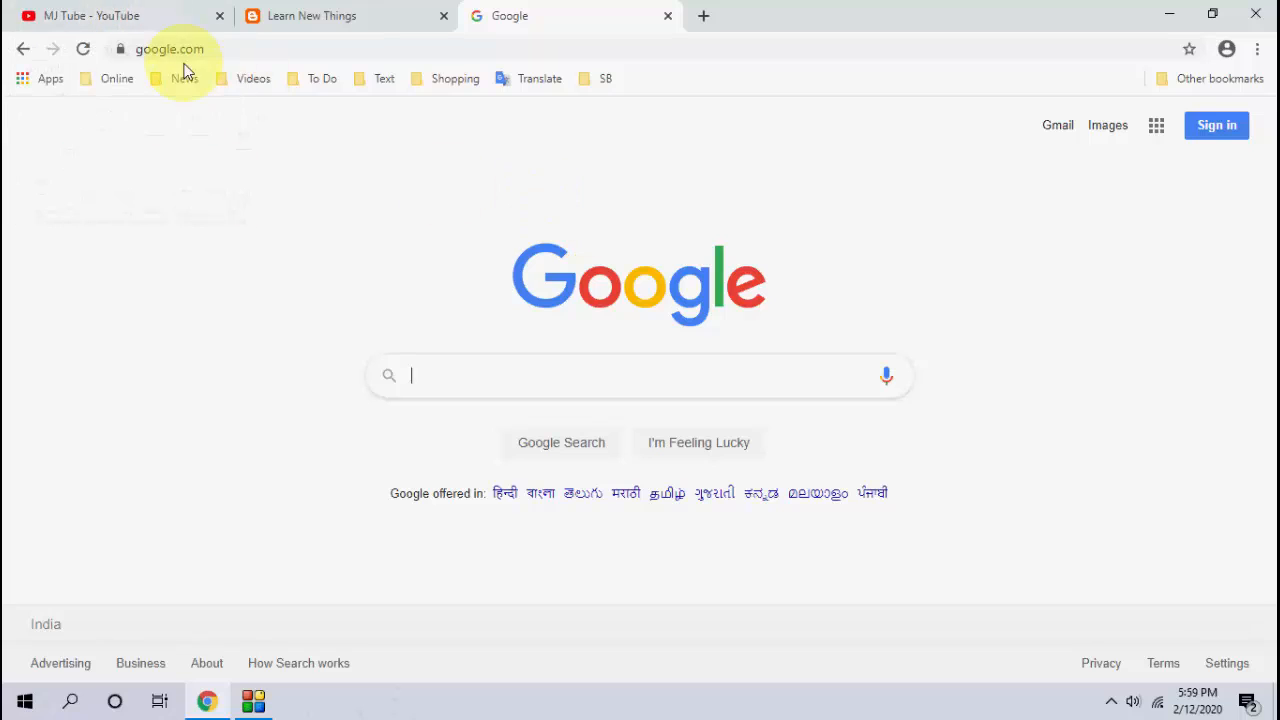
{"action": "mouse_move", "coordinate": [110, 16]}
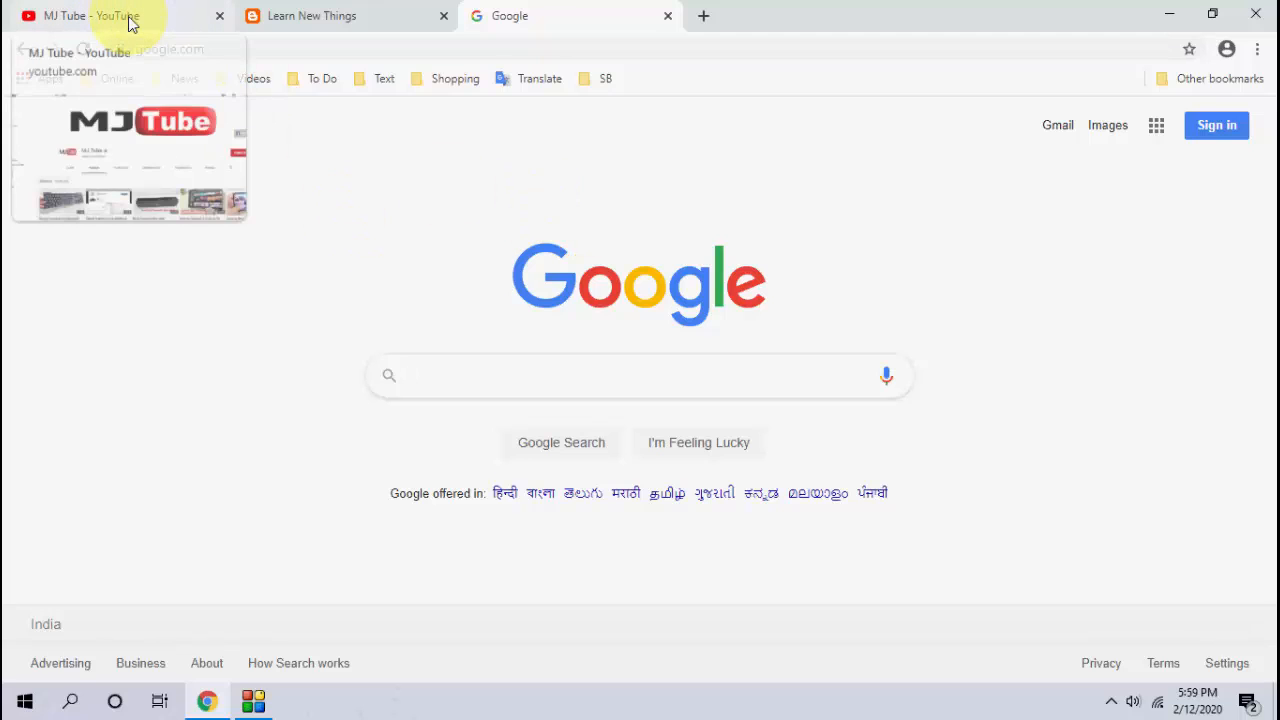
{"action": "mouse_move", "coordinate": [264, 22]}
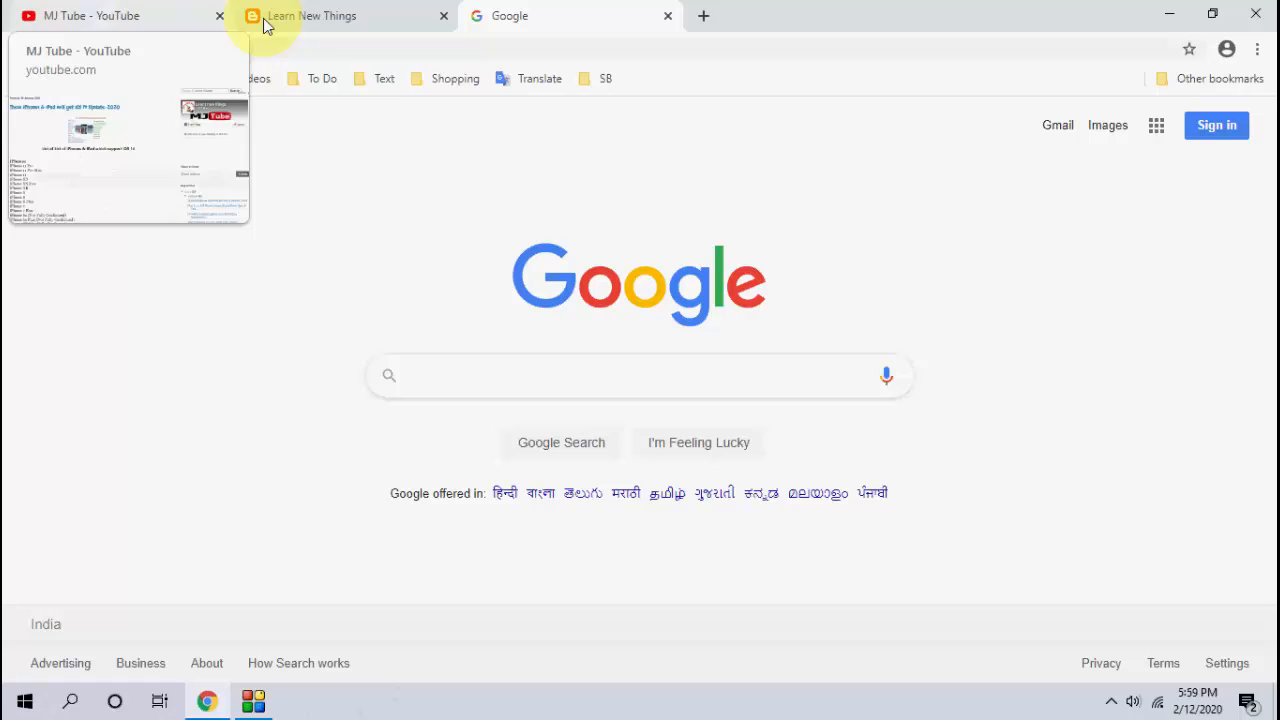
{"action": "mouse_move", "coordinate": [312, 16]}
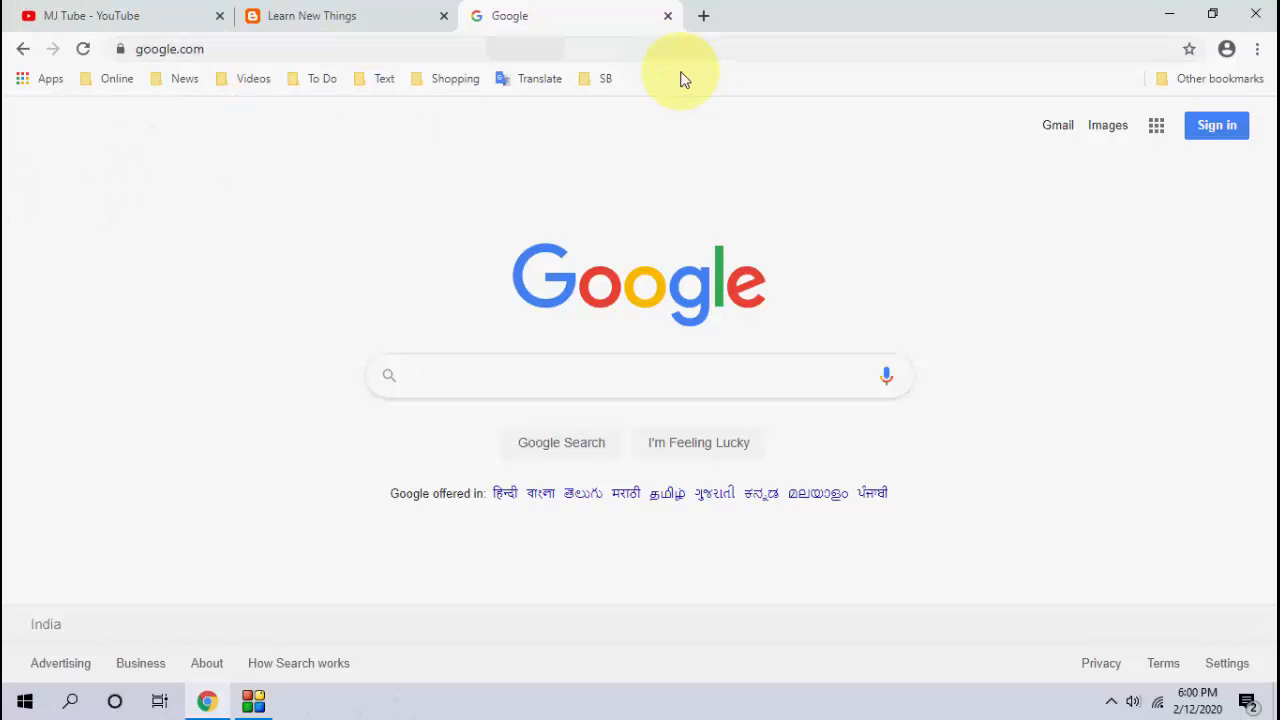
Back in chrome://flags, search 'hover' and set Tab Hover Cards to Default.
{"action": "type", "text": "chrome://flags"}
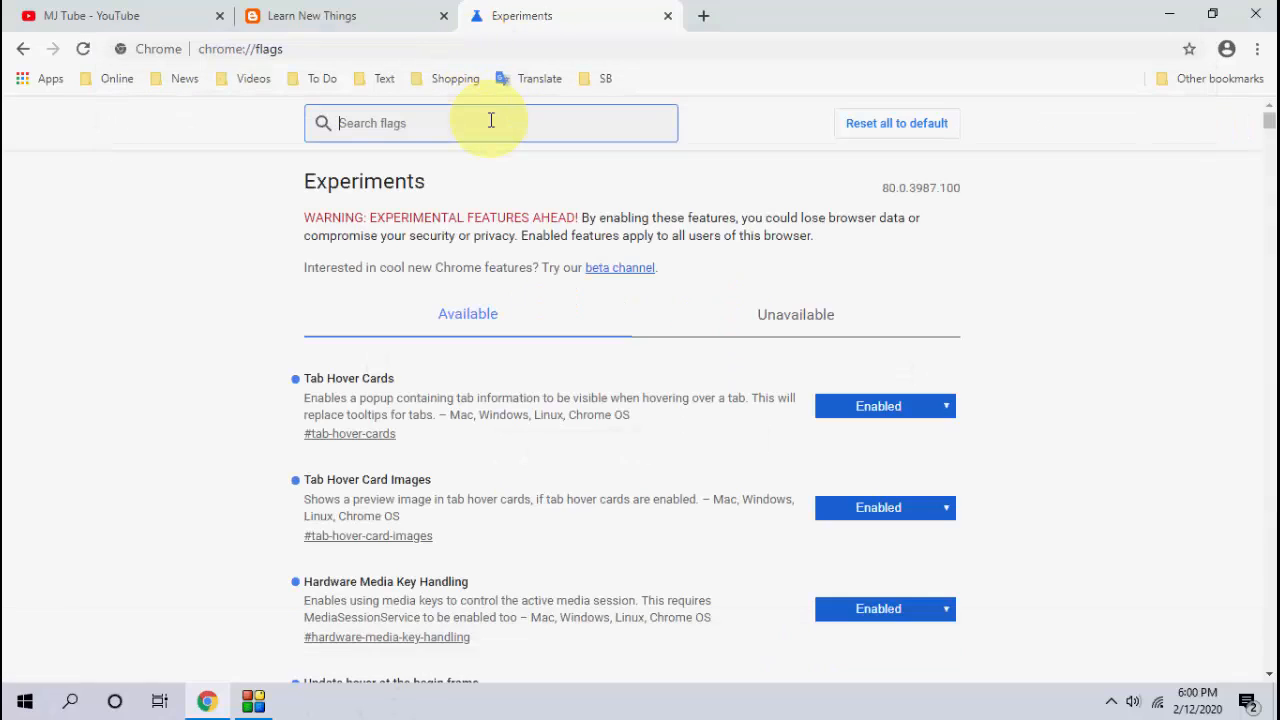
{"action": "type", "text": "hover"}
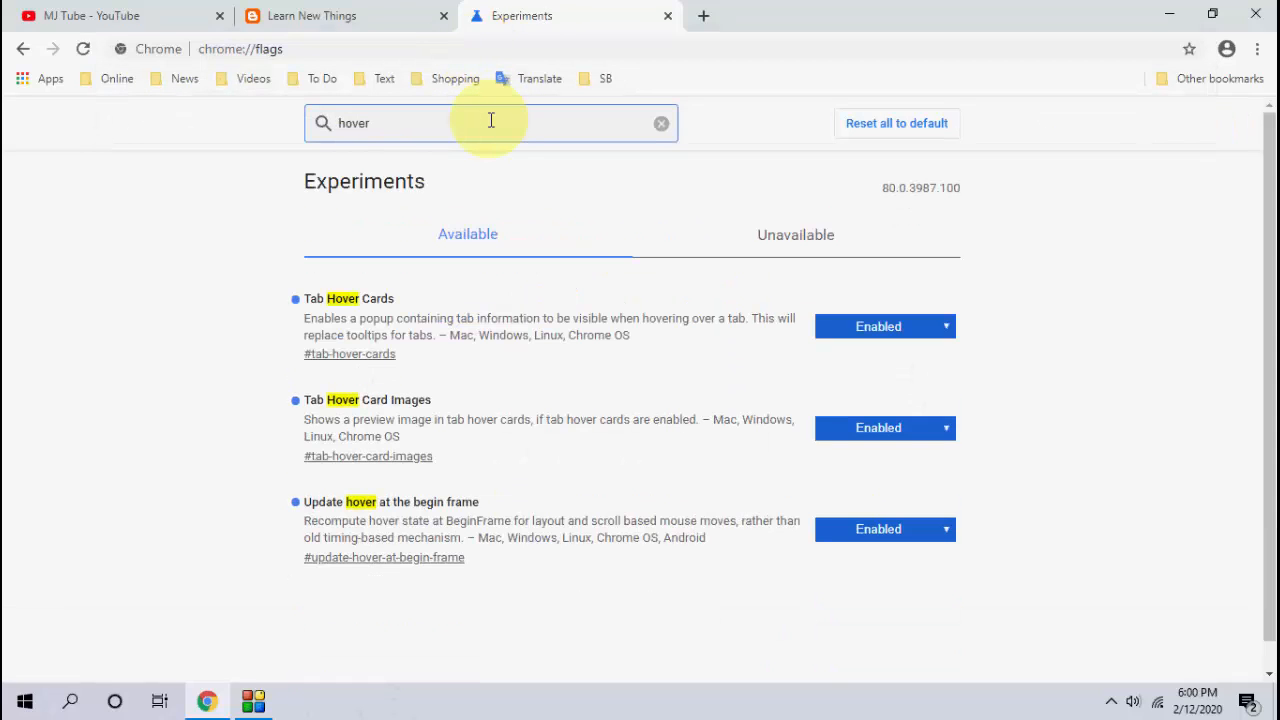
{"action": "mouse_move", "coordinate": [884, 340]}
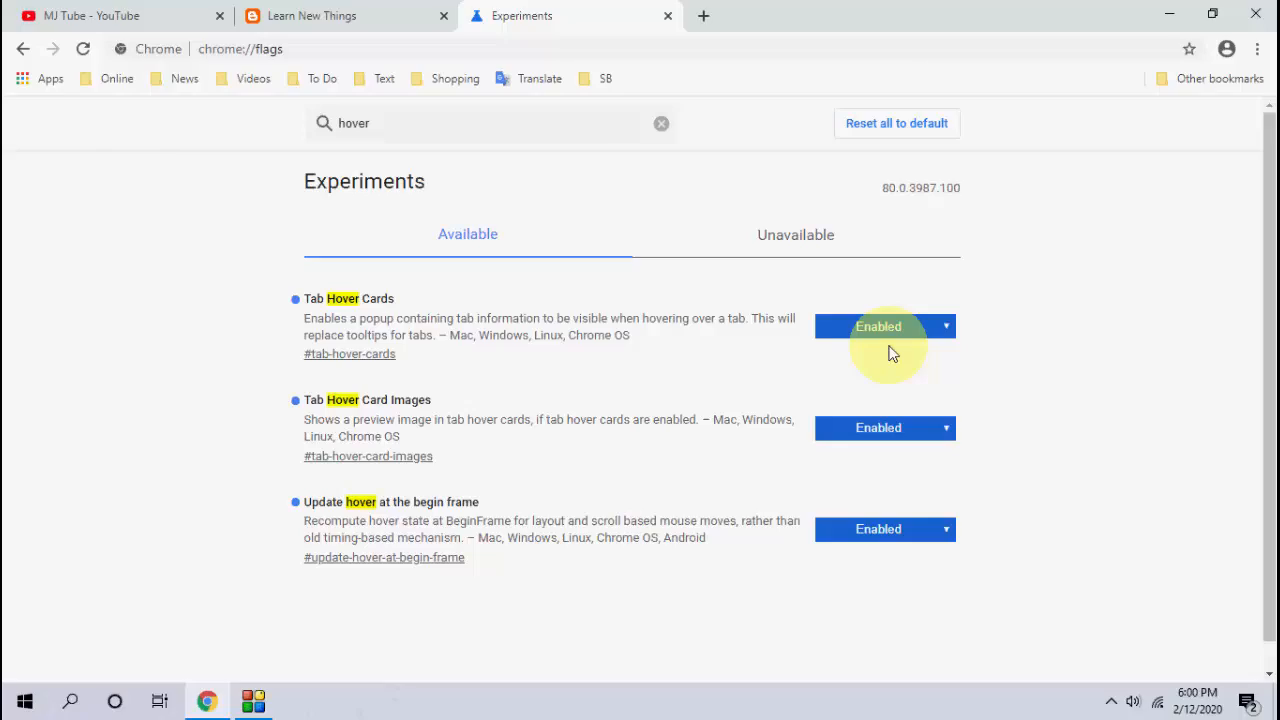
{"action": "left_click", "coordinate": [884, 326]}
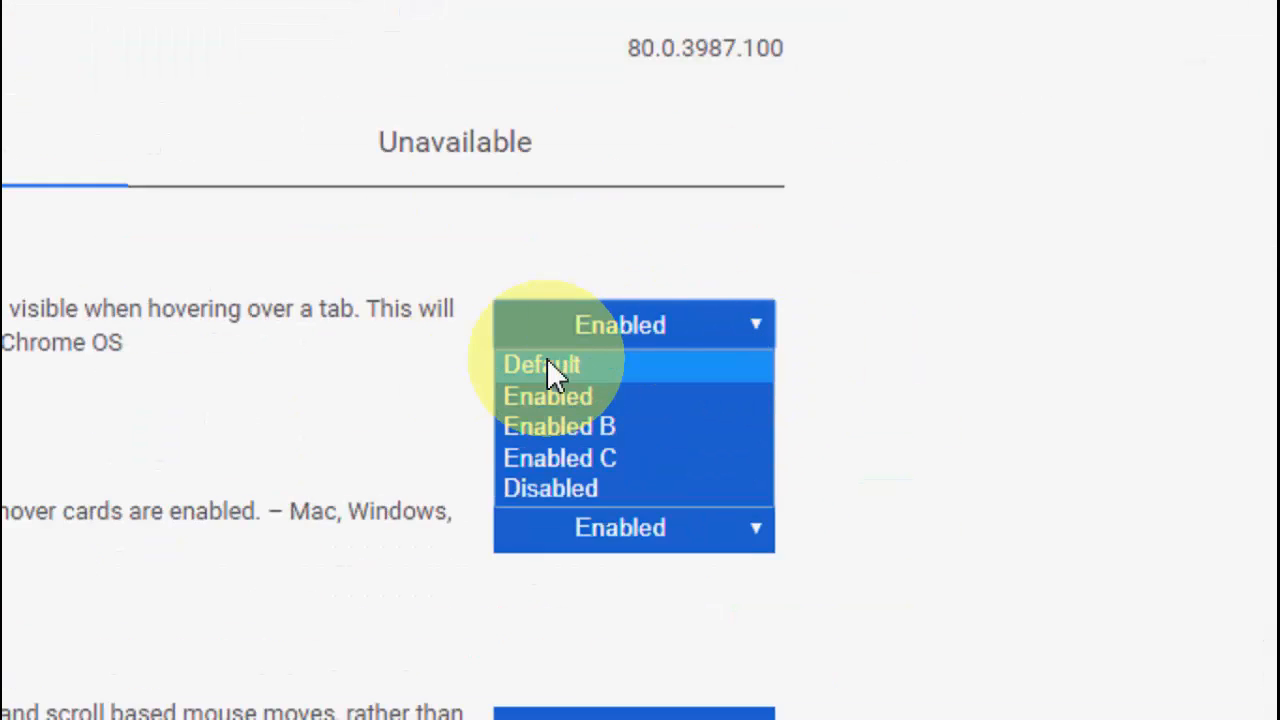
{"action": "left_click", "coordinate": [540, 364]}
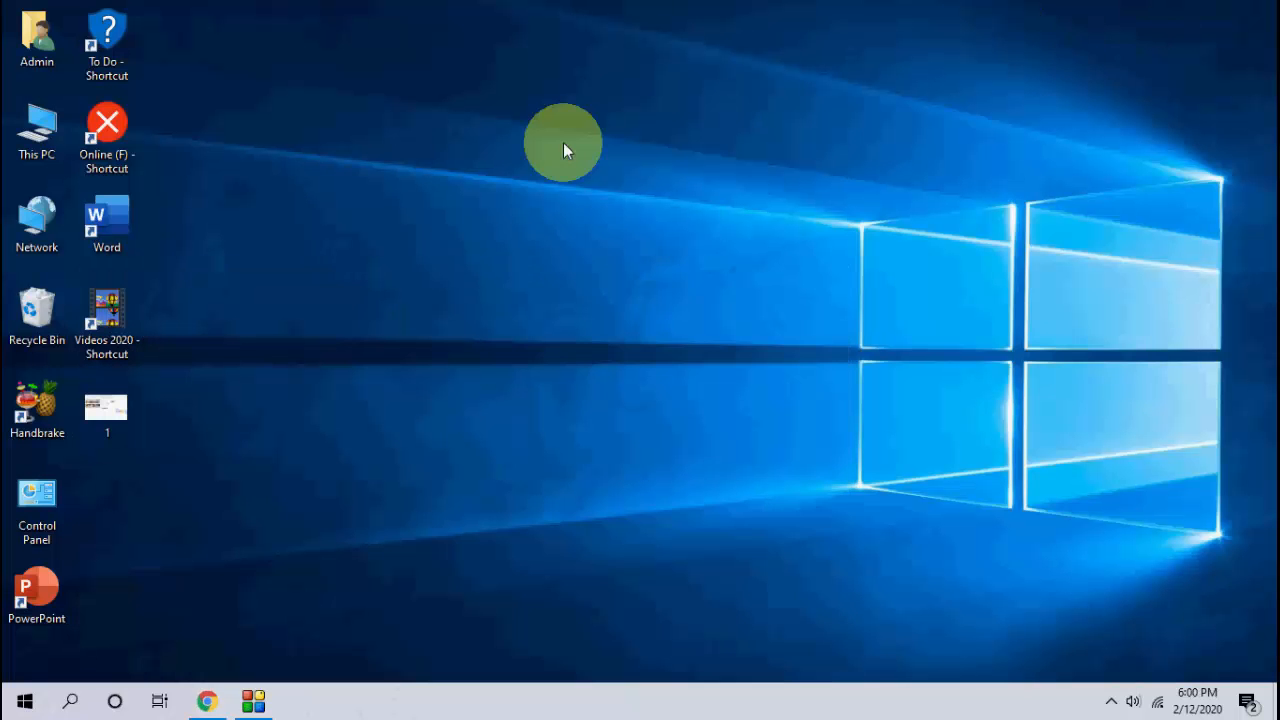
{"action": "mouse_move", "coordinate": [516, 164]}
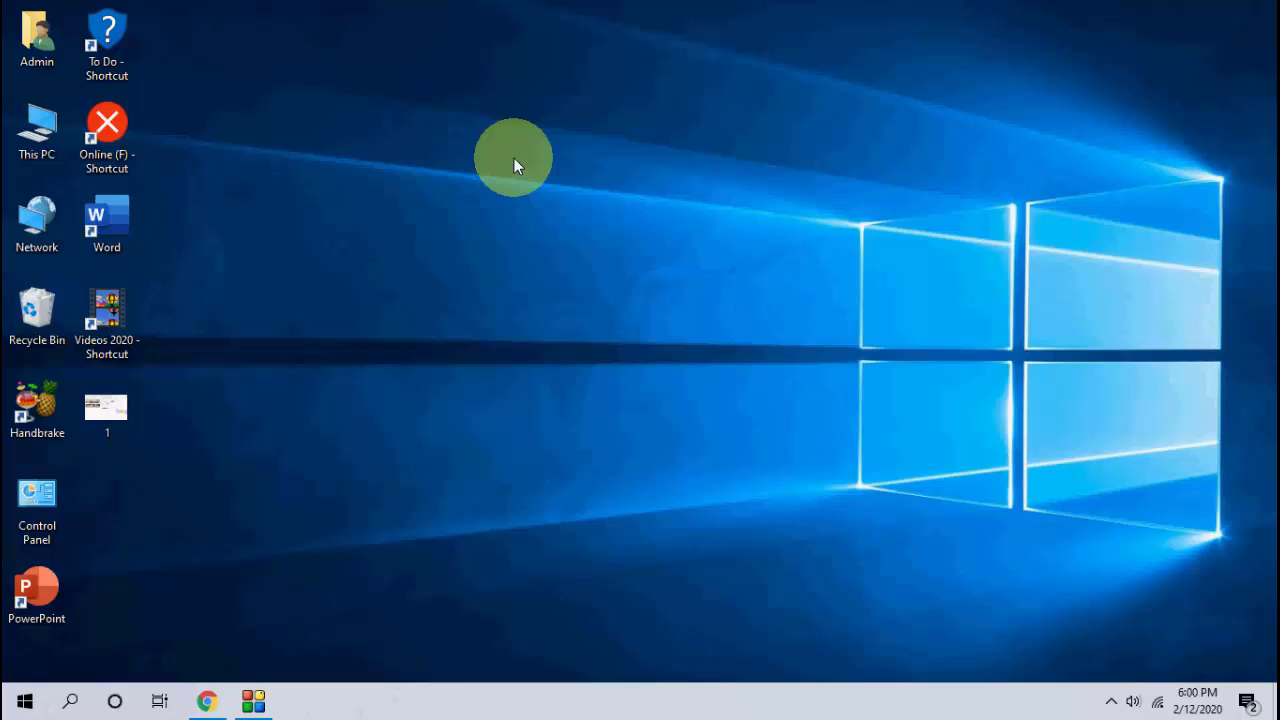